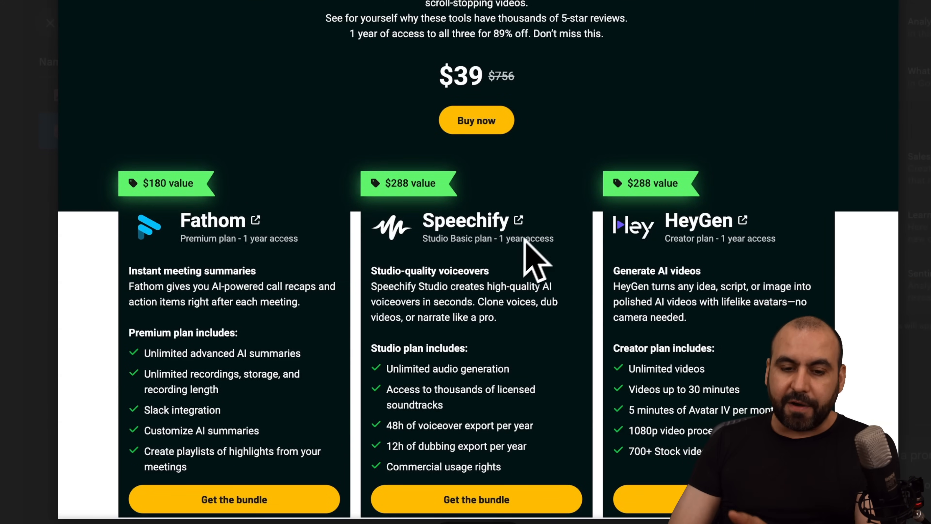
mouse_move(725, 273)
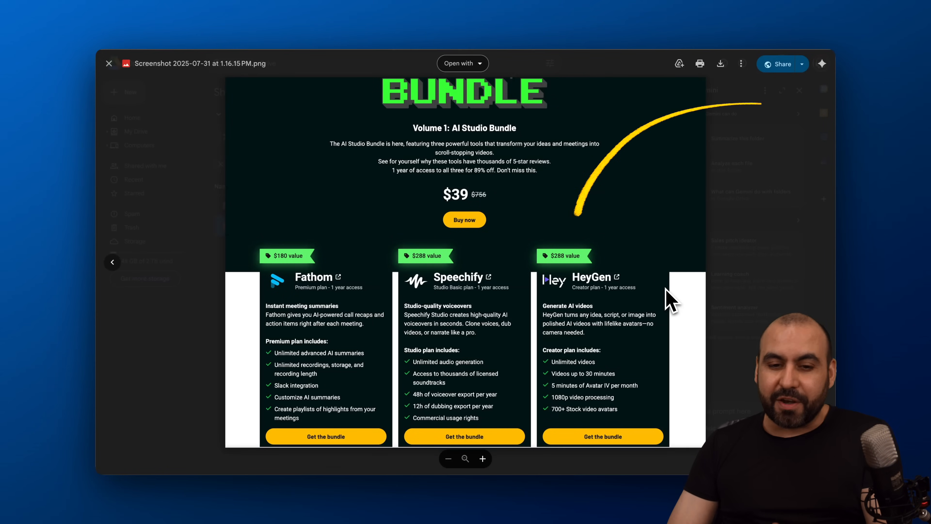
View the AI Studio Bundle $39 pricing screenshot in the Google Drive image viewer.
left_click(109, 64)
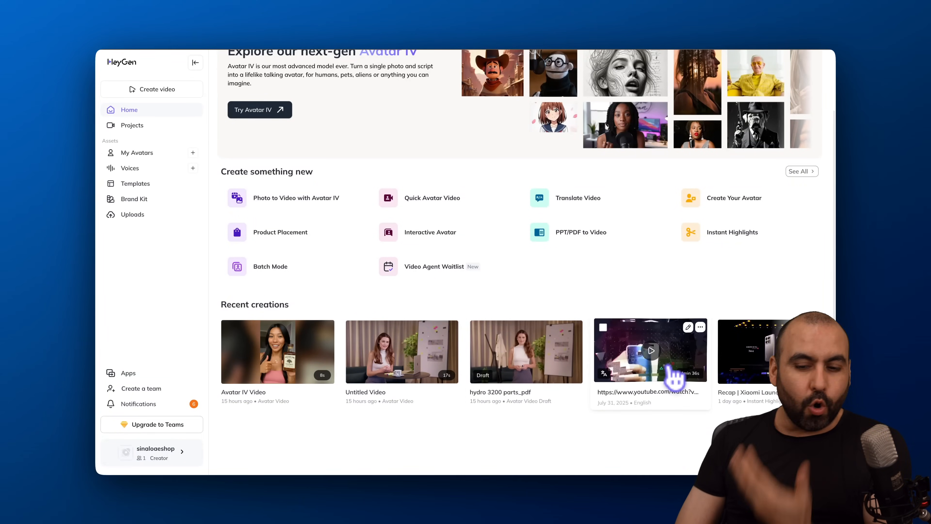
Play the translated YouTube video from Recent creations in HeyGen's player.
left_click(650, 350)
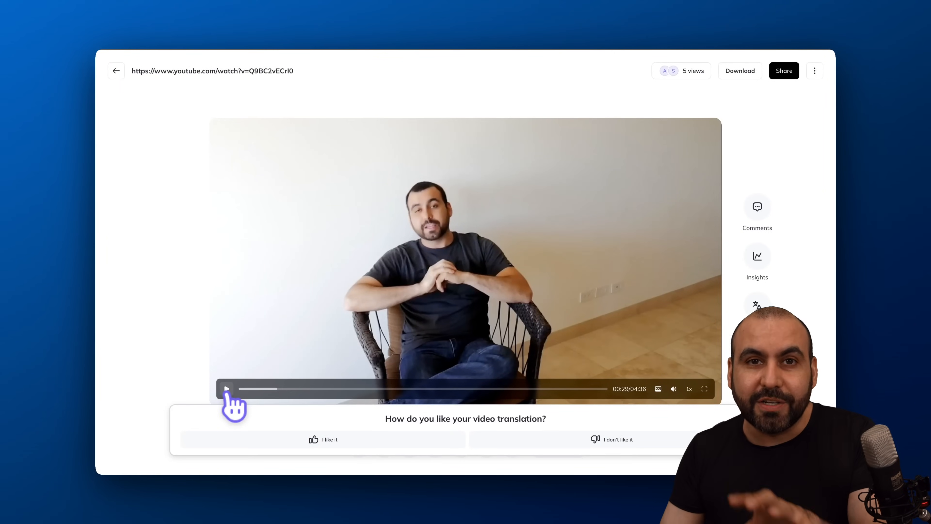
left_click(226, 389)
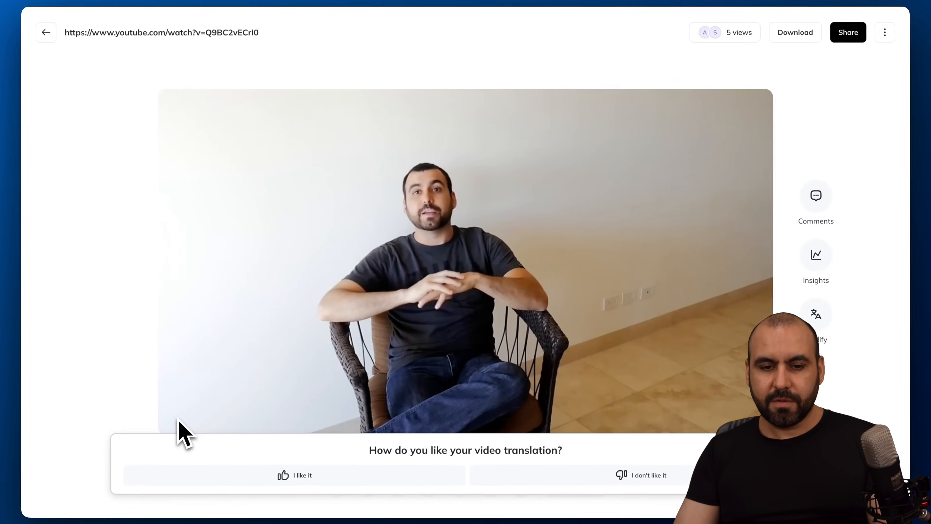
scroll("down", 3)
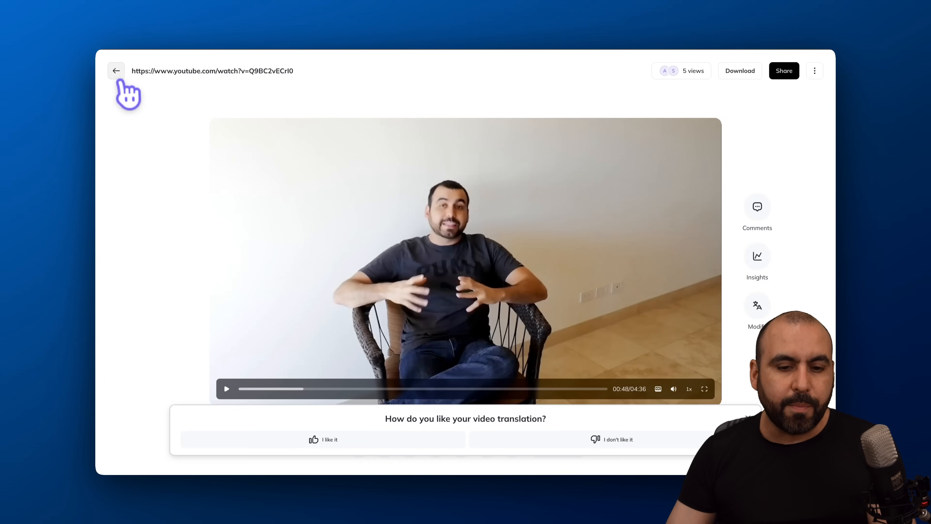
Play and pause the Avatar IV whiskey video from Projects, then return to the projects list.
left_click(116, 71)
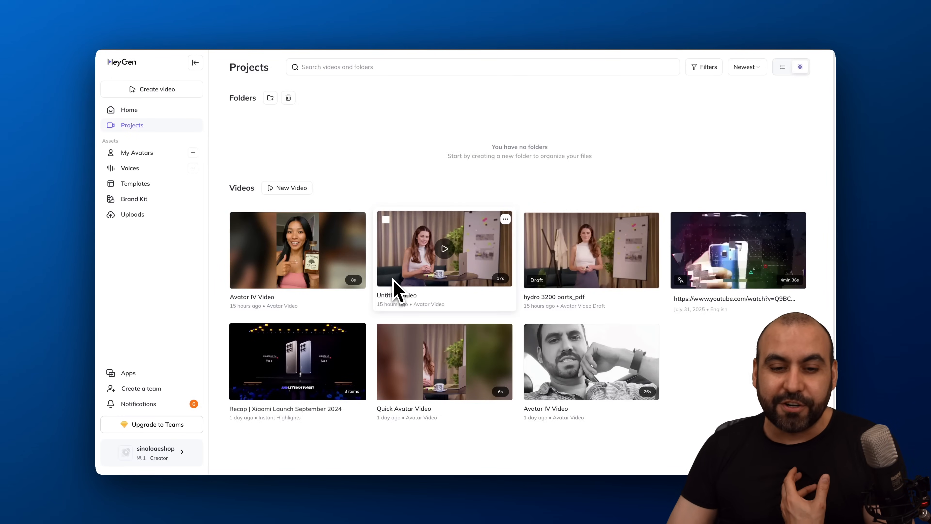
left_click(129, 110)
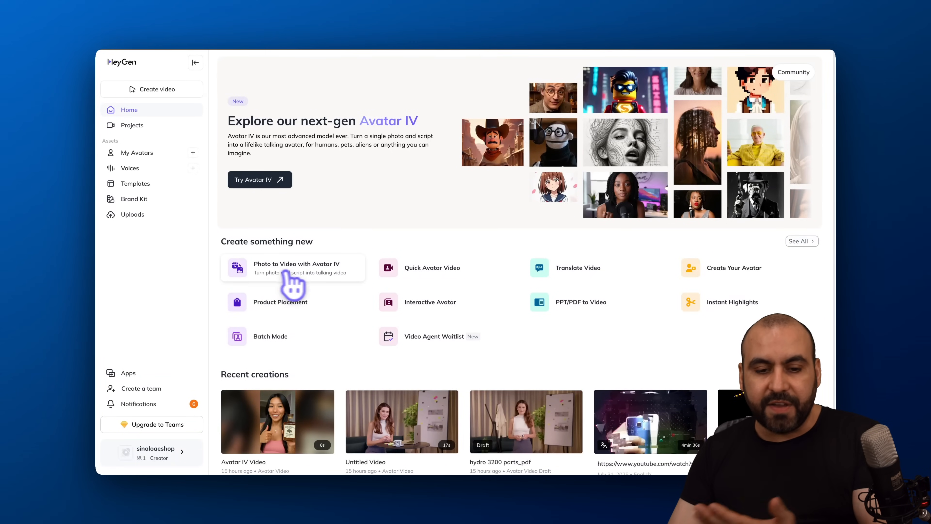
mouse_move(690, 285)
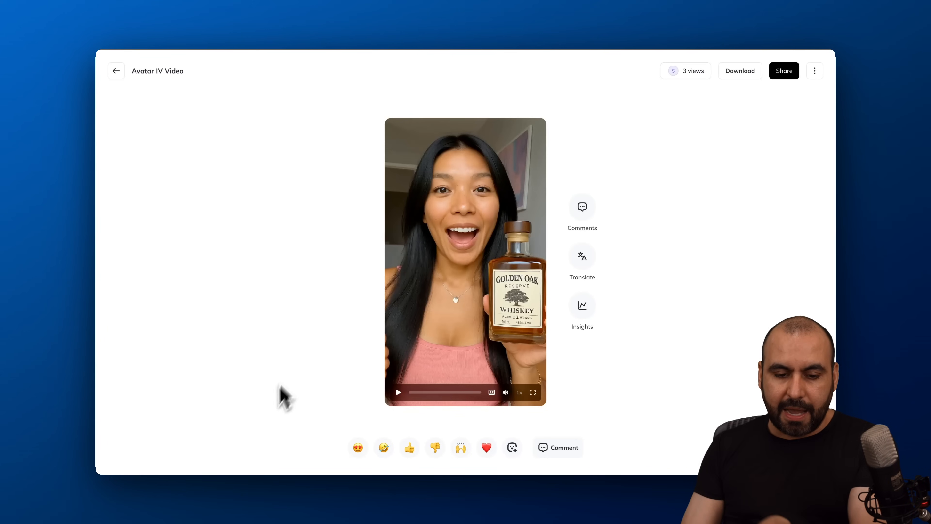
left_click(397, 392)
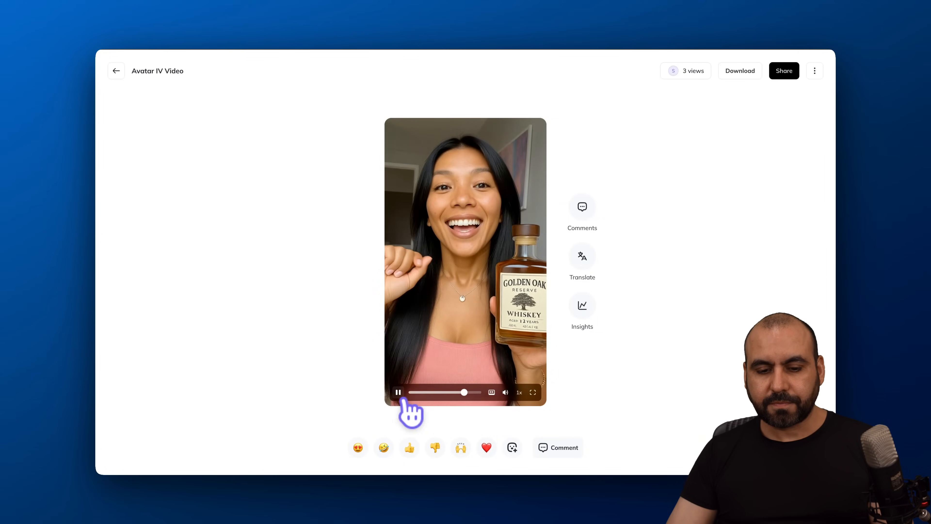
left_click(396, 392)
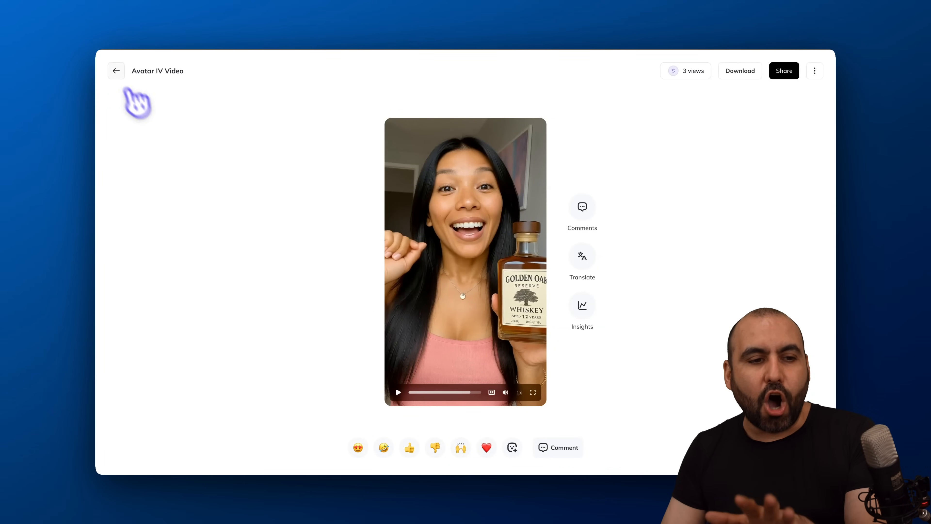
left_click(116, 70)
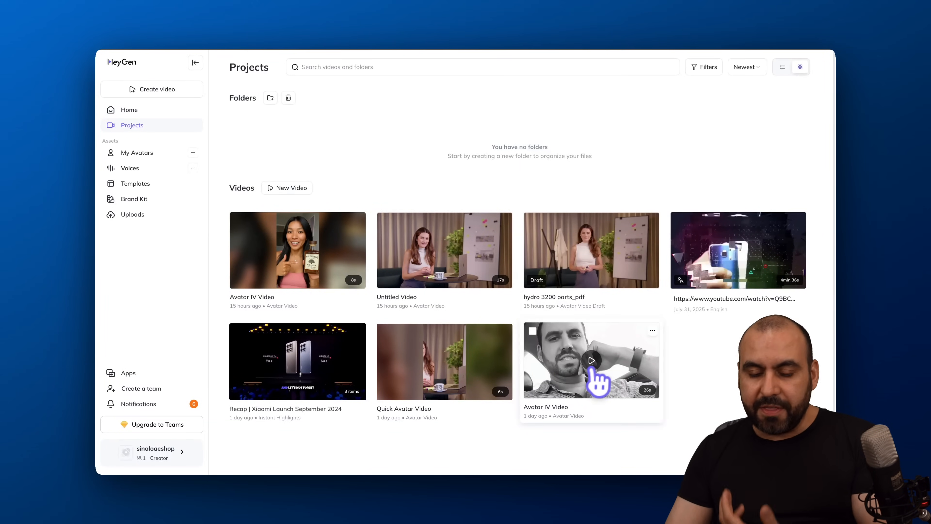
left_click(590, 360)
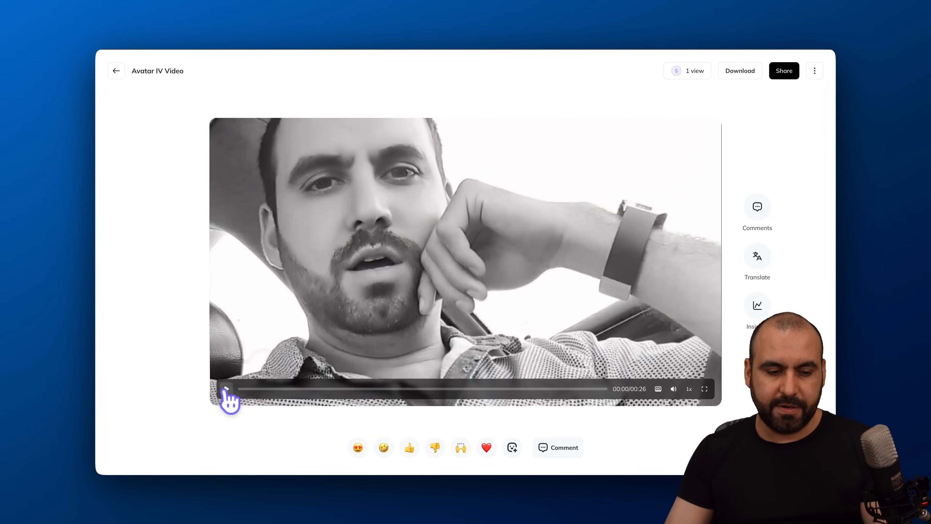
left_click(226, 389)
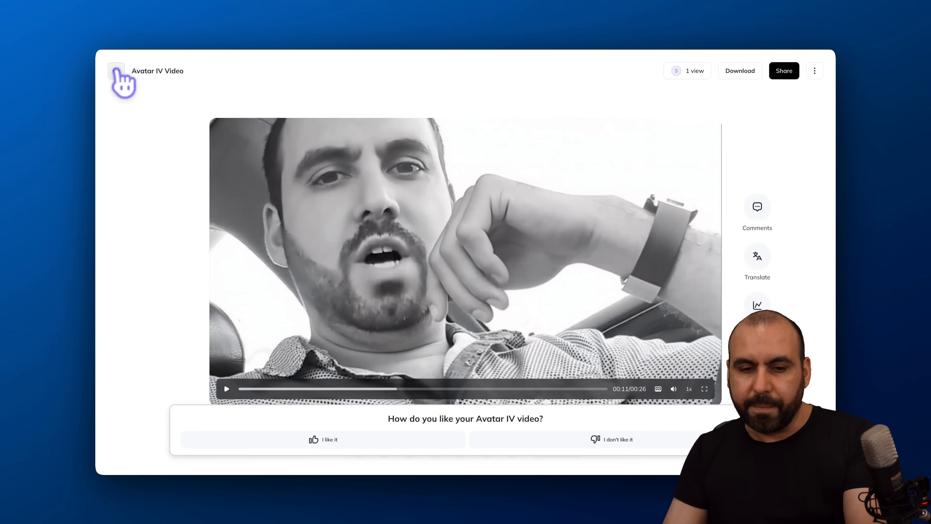
left_click(116, 71)
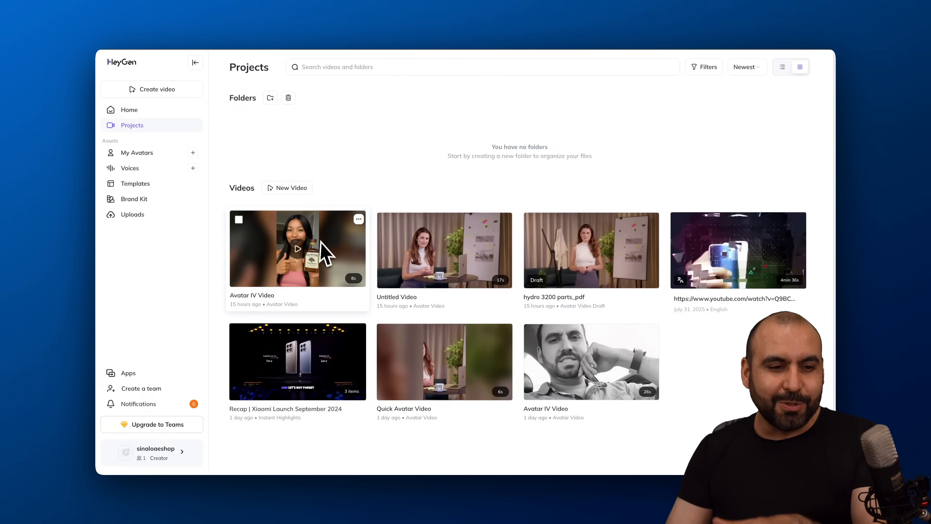
Revisit the $39 bundle pricing screenshot before moving to the Fathom Demo recording.
left_click(129, 109)
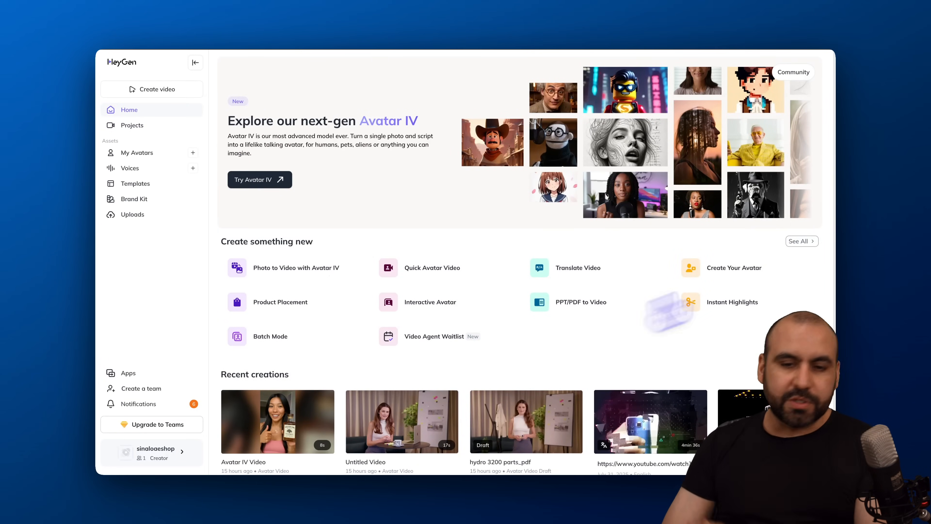
mouse_move(303, 40)
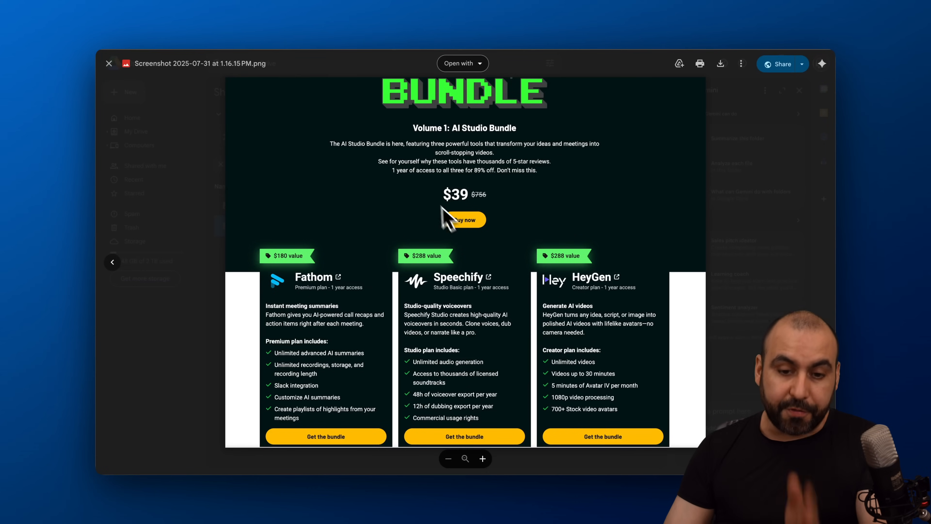
mouse_move(623, 338)
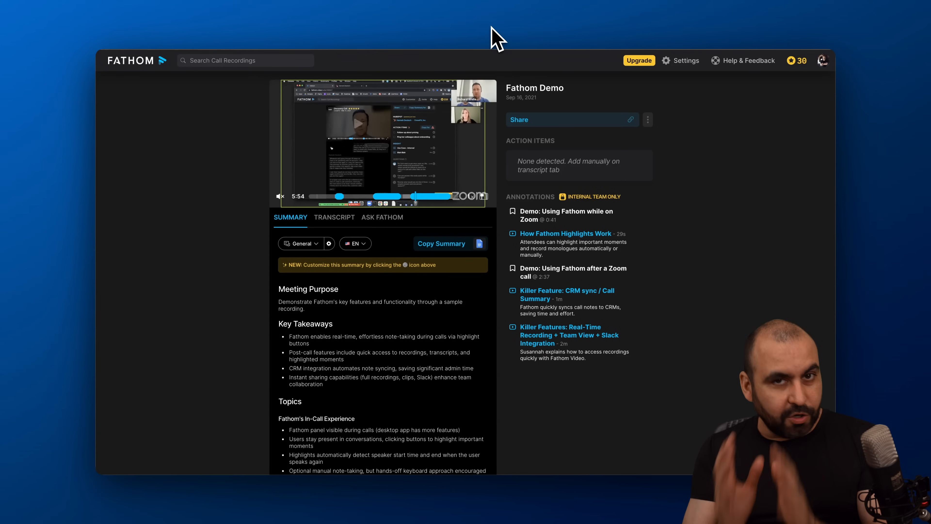
mouse_move(159, 226)
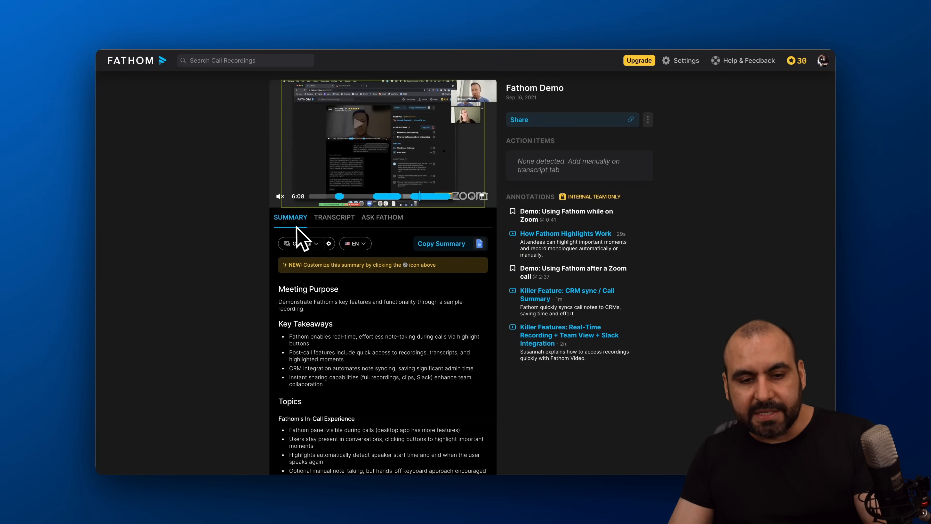
Review the Fathom Demo call's summary, transcript and Ask Fathom chat.
left_click(301, 243)
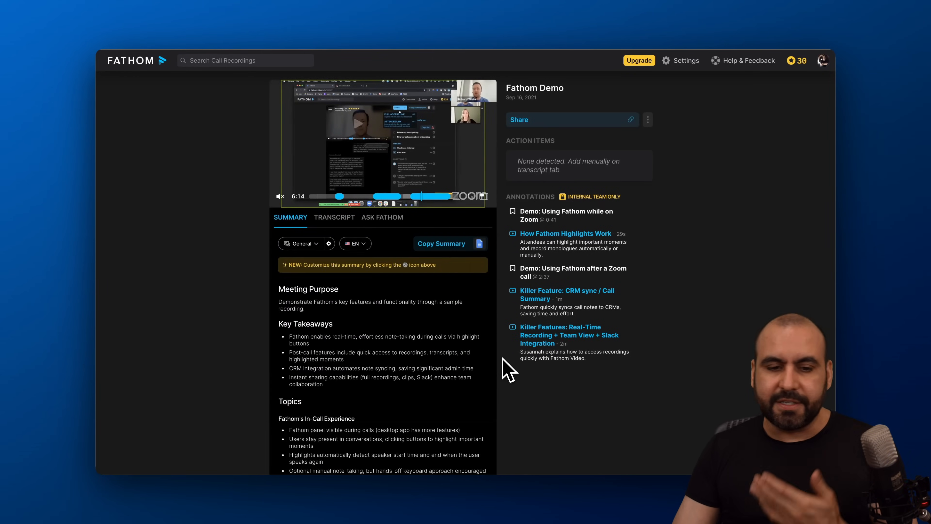
left_click(334, 217)
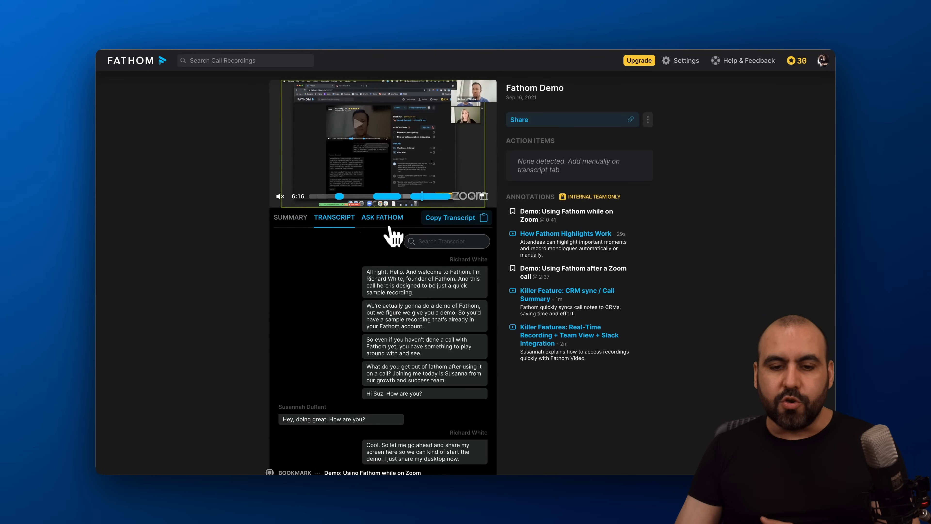
left_click(382, 217)
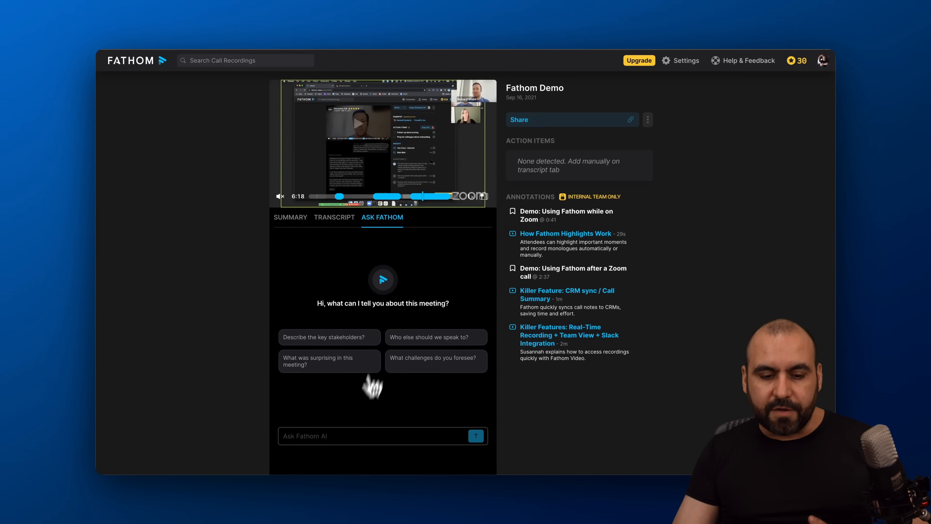
left_click(383, 436)
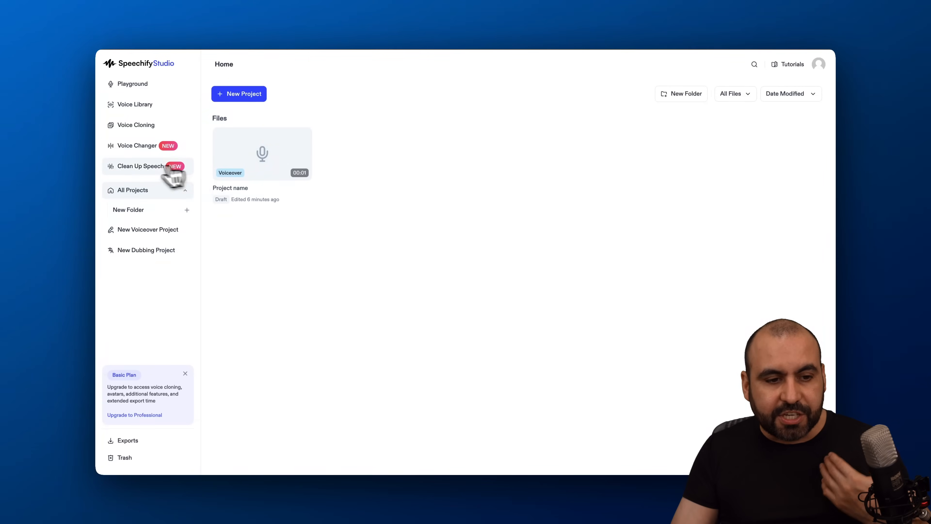
Bring up the Clean Up Speech upload page for removing background noise.
left_click(140, 166)
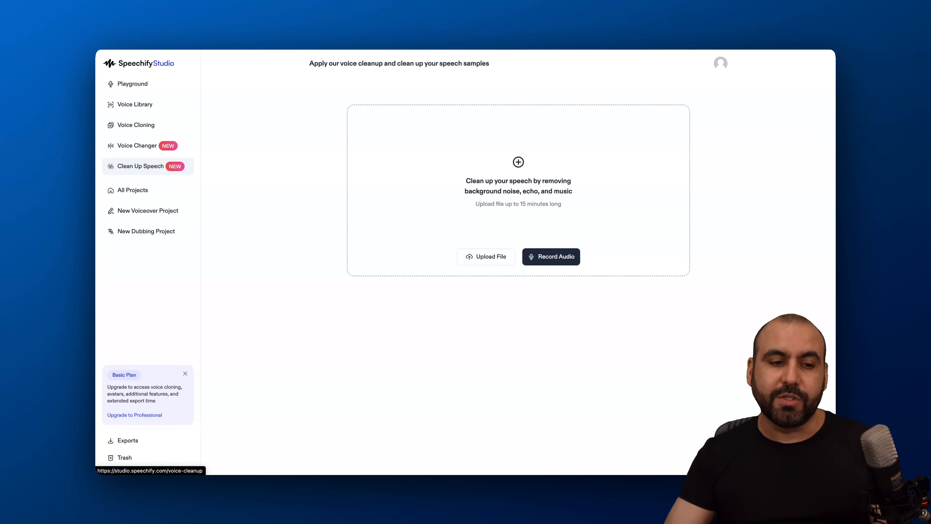
mouse_move(341, 213)
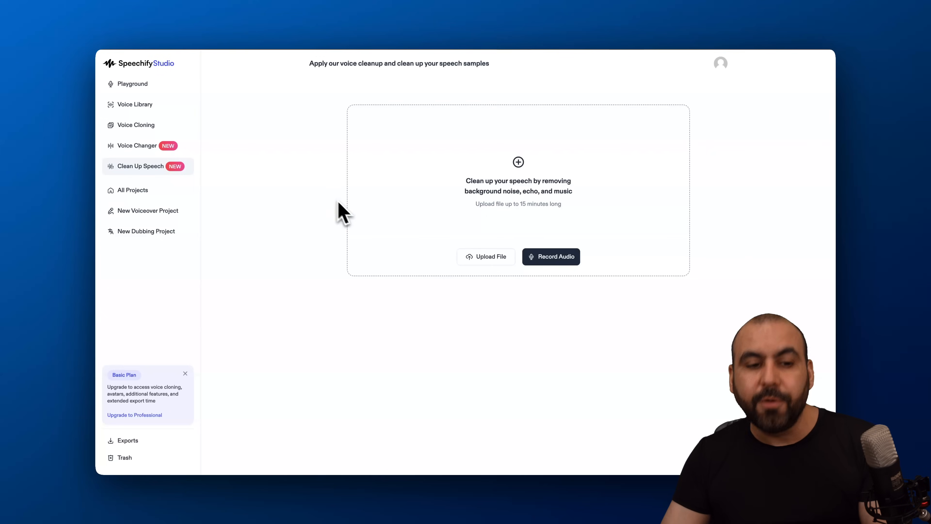
Record a roughly nine-second microphone speech sample in the Voice Changer.
left_click(137, 146)
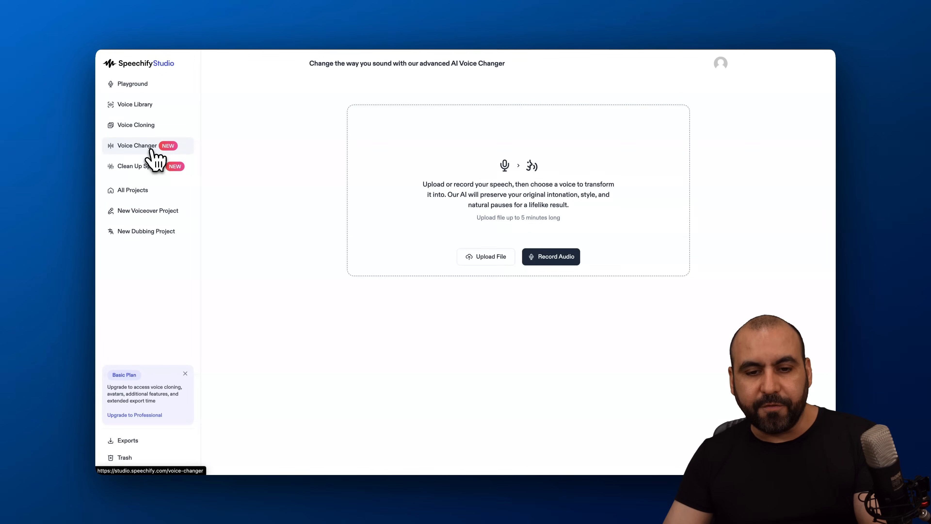
mouse_move(550, 256)
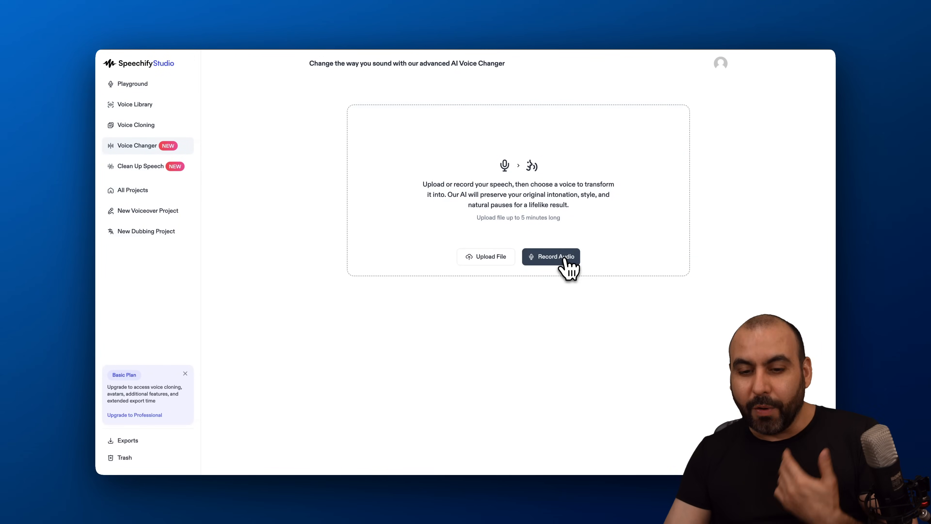
left_click(550, 256)
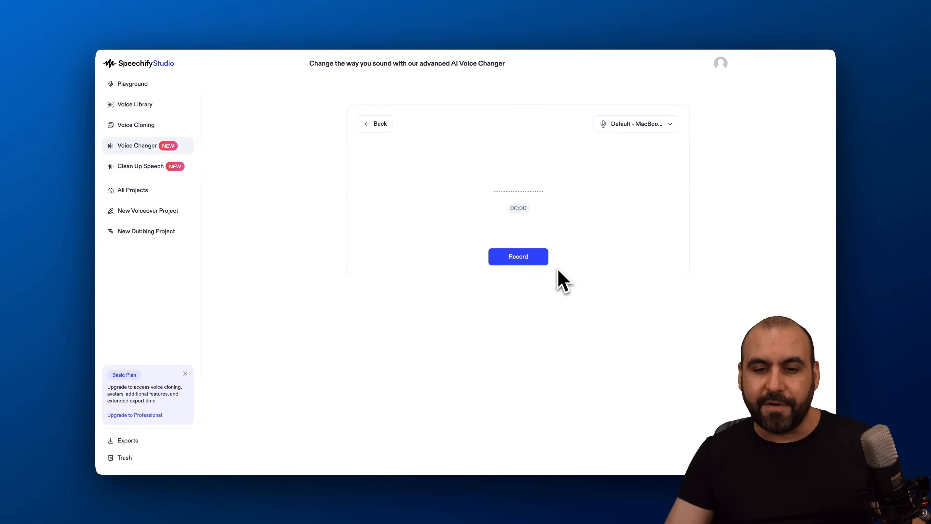
left_click(517, 256)
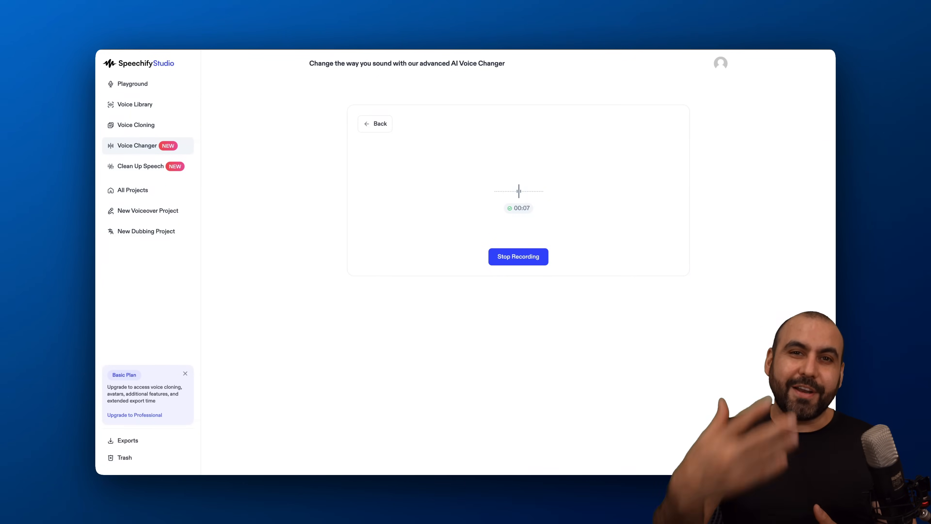
mouse_move(535, 267)
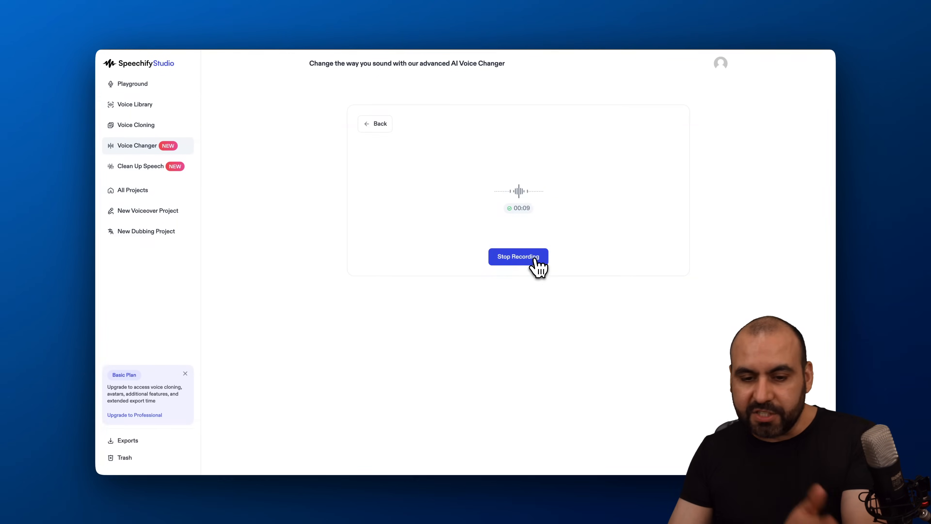
left_click(518, 256)
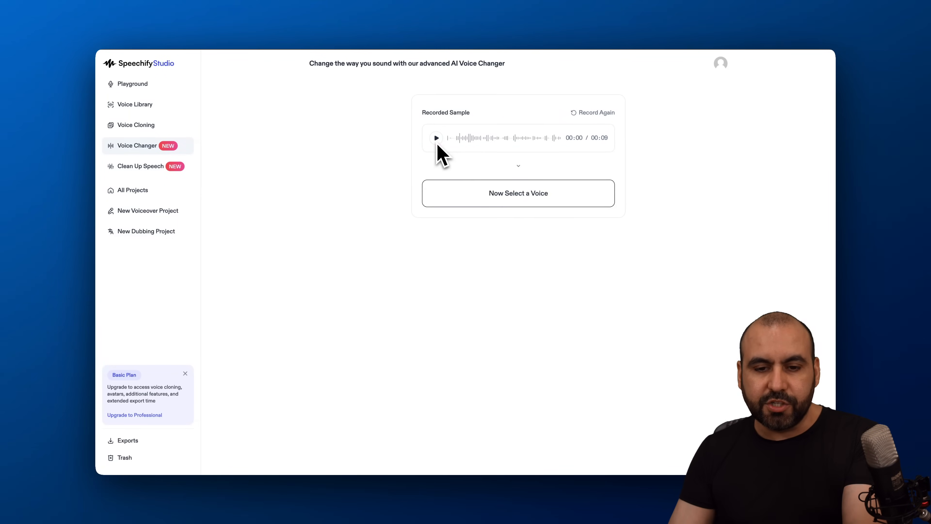
Preview the Julien, Albert and Ben voices in the Voice Library.
left_click(518, 193)
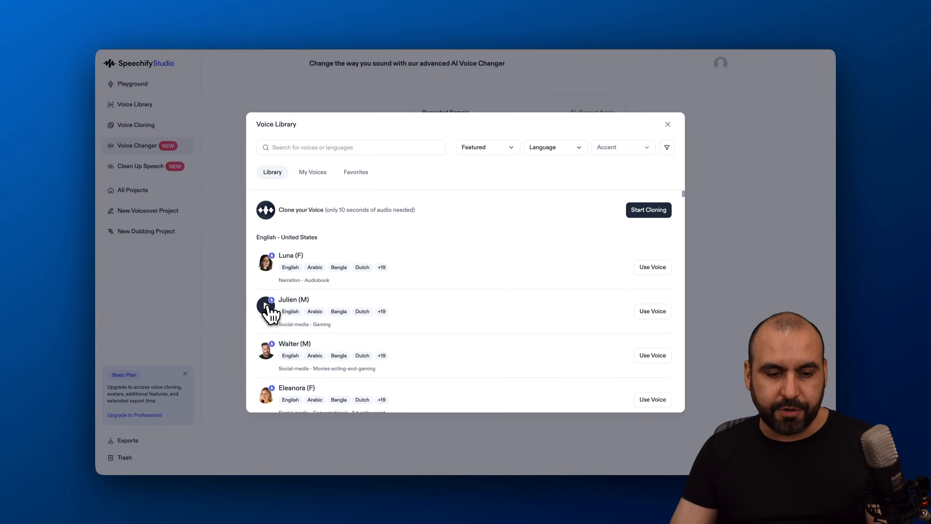
left_click(265, 307)
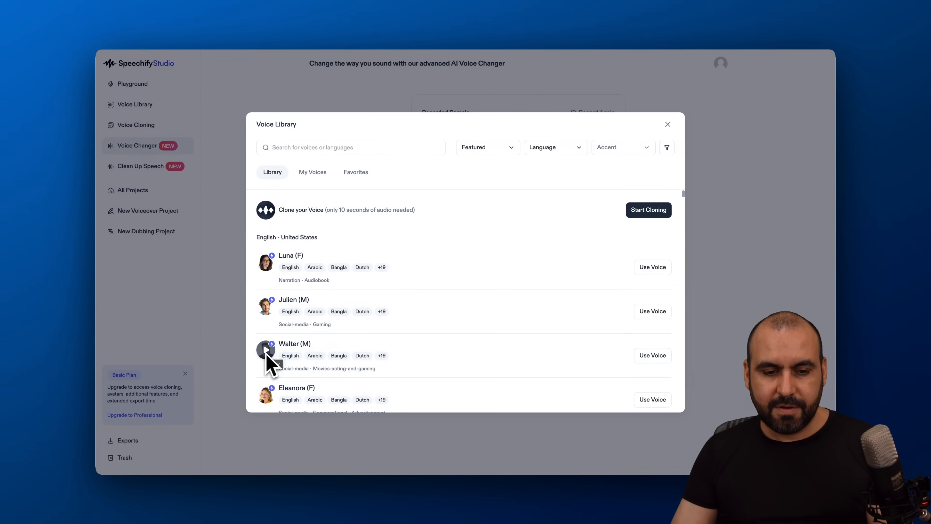
scroll("down", 3)
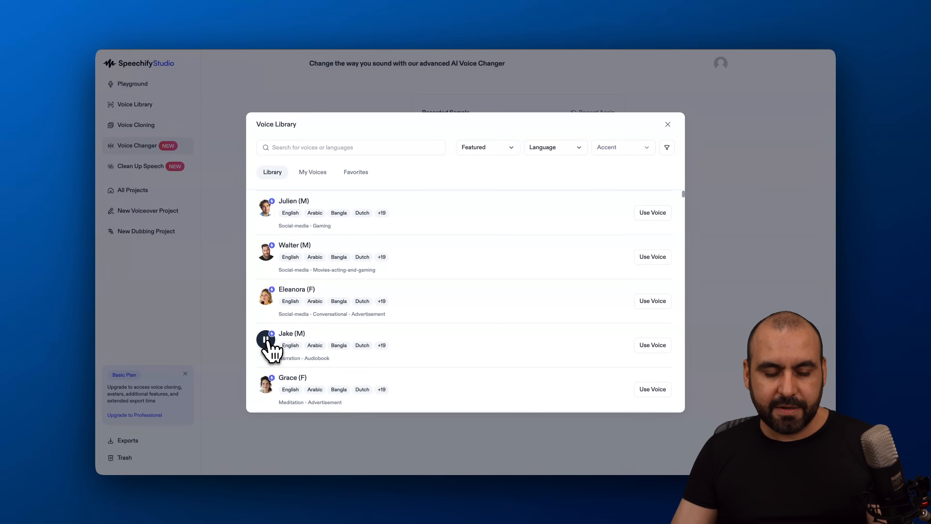
scroll("down", 3)
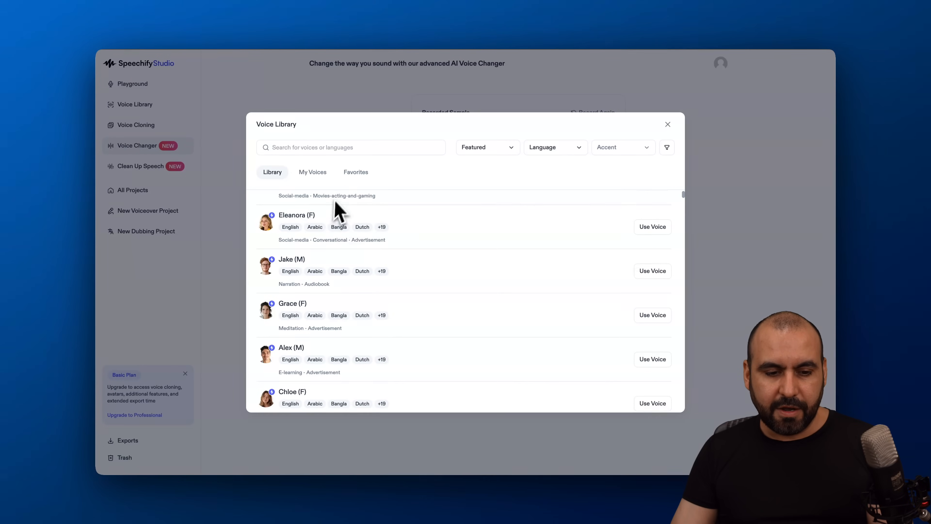
scroll("down", 3)
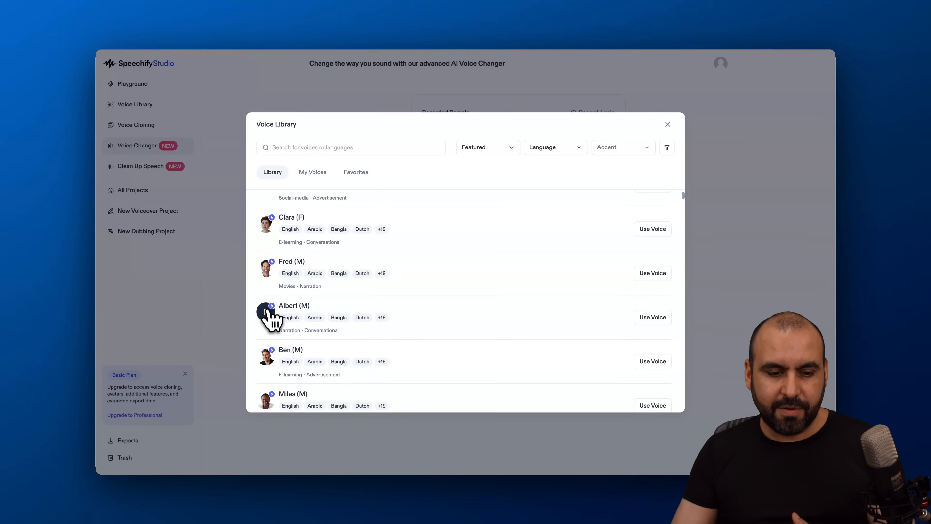
left_click(266, 312)
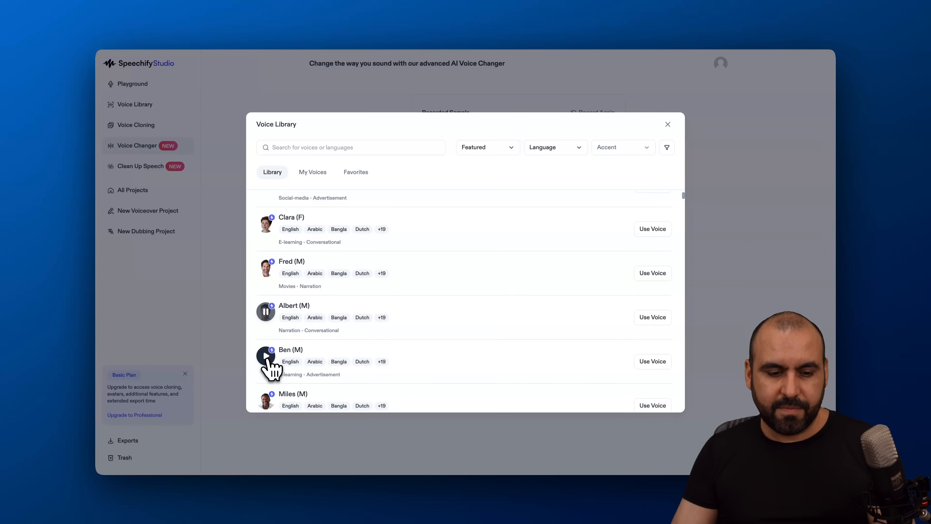
left_click(265, 357)
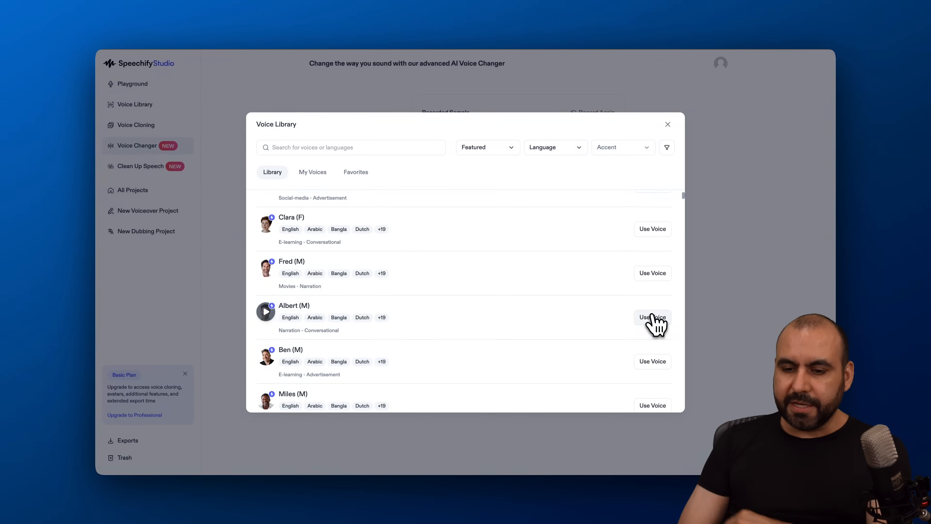
Apply the Albert voice to the recording and play the nine-second generated sample.
left_click(652, 316)
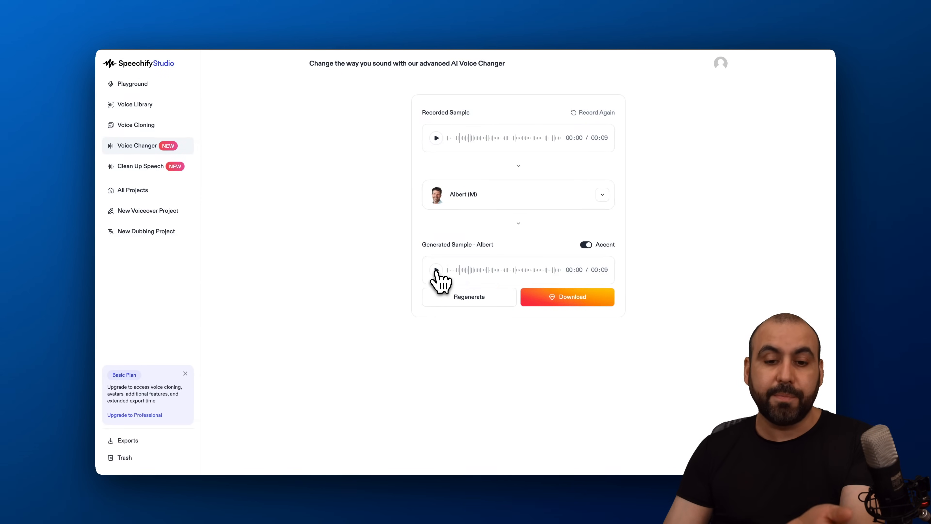
left_click(436, 270)
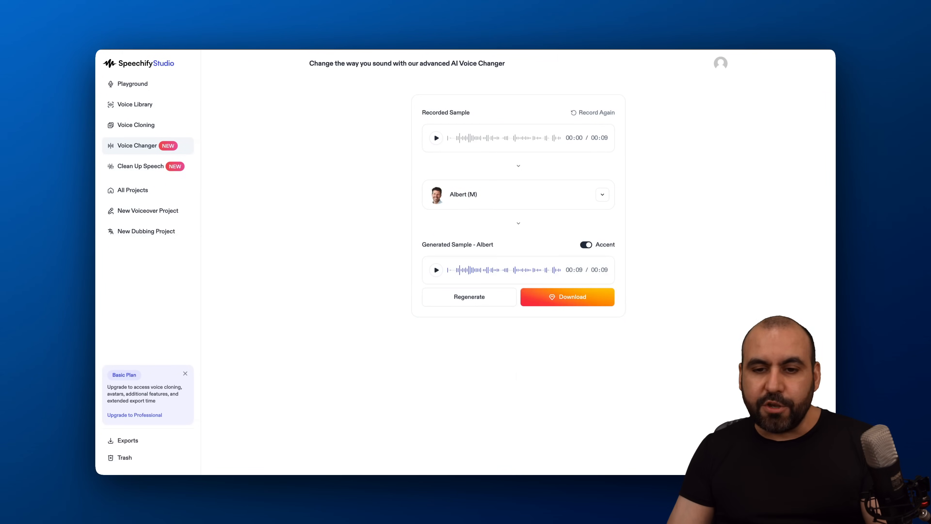
mouse_move(199, 175)
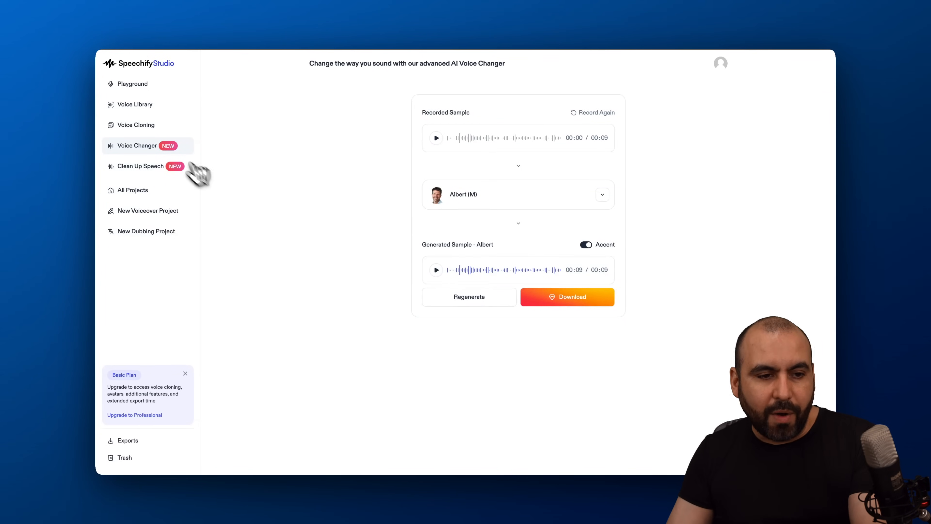
Bring up the Playground text-to-speech editor with the sample voiceover and Luna voice.
left_click(132, 83)
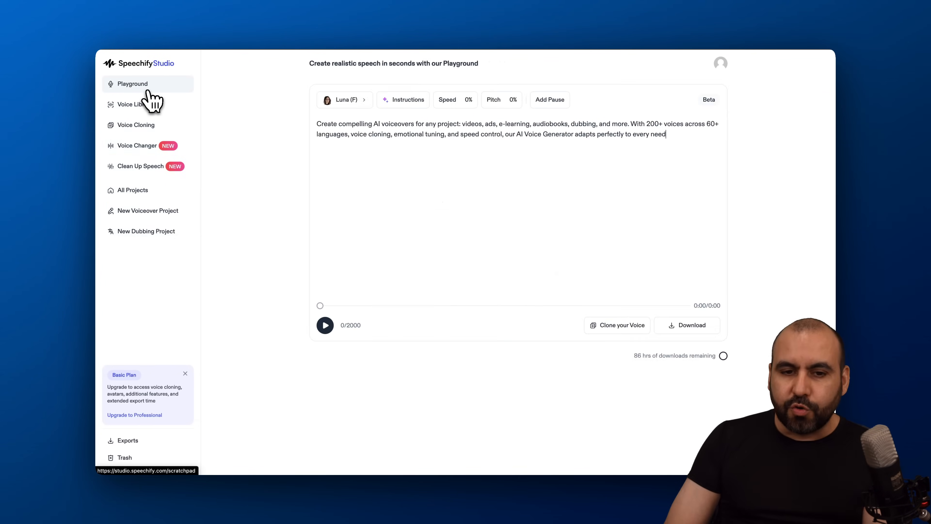
mouse_move(428, 182)
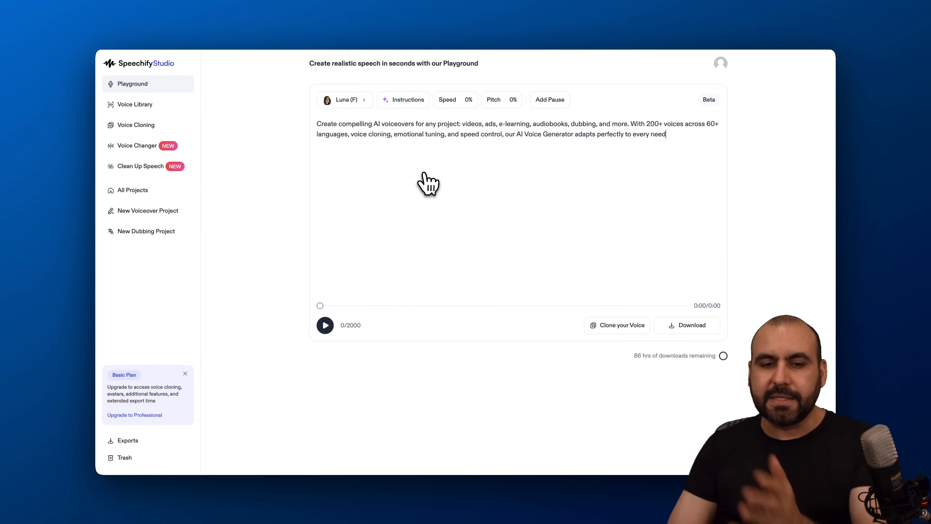
mouse_move(370, 195)
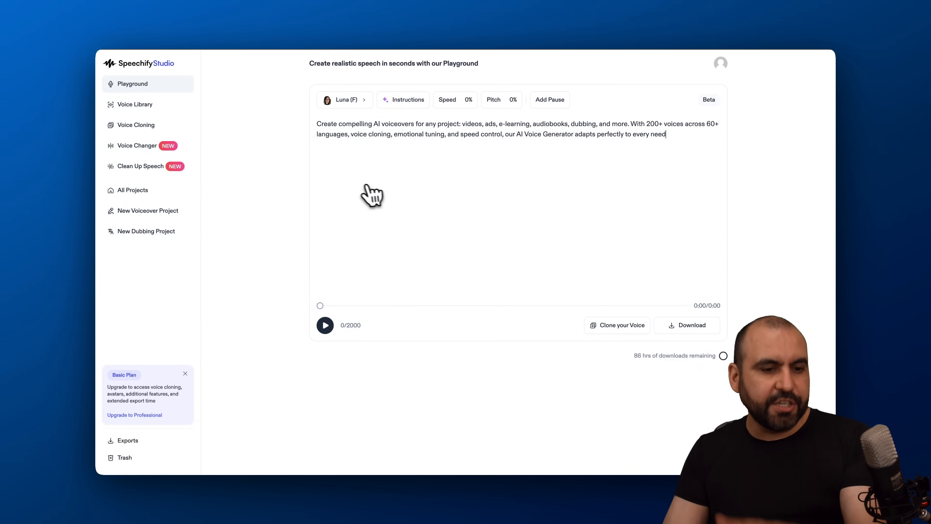
mouse_move(369, 252)
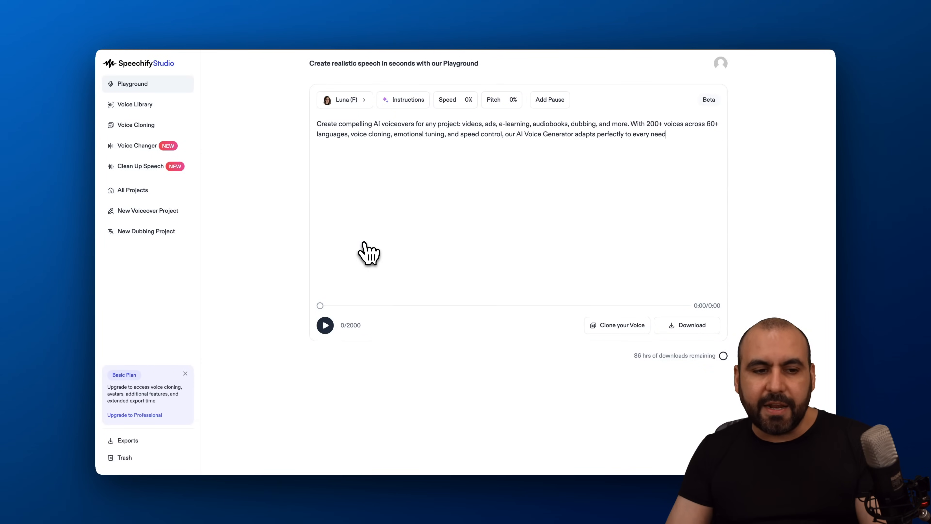
mouse_move(143, 124)
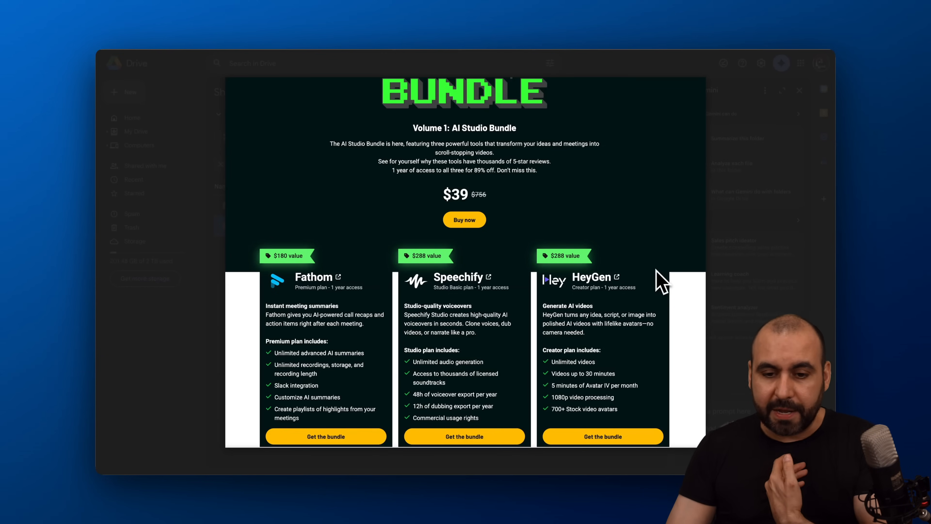
mouse_move(581, 291)
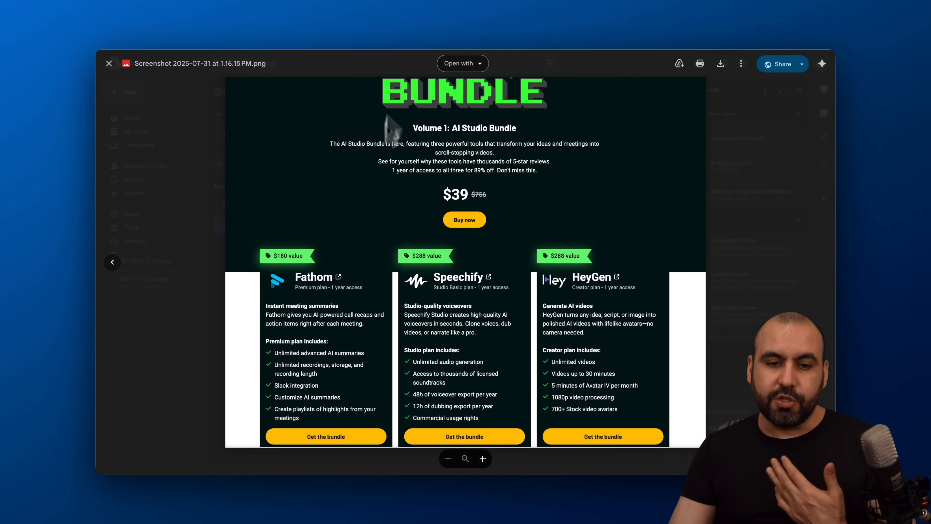
mouse_move(400, 229)
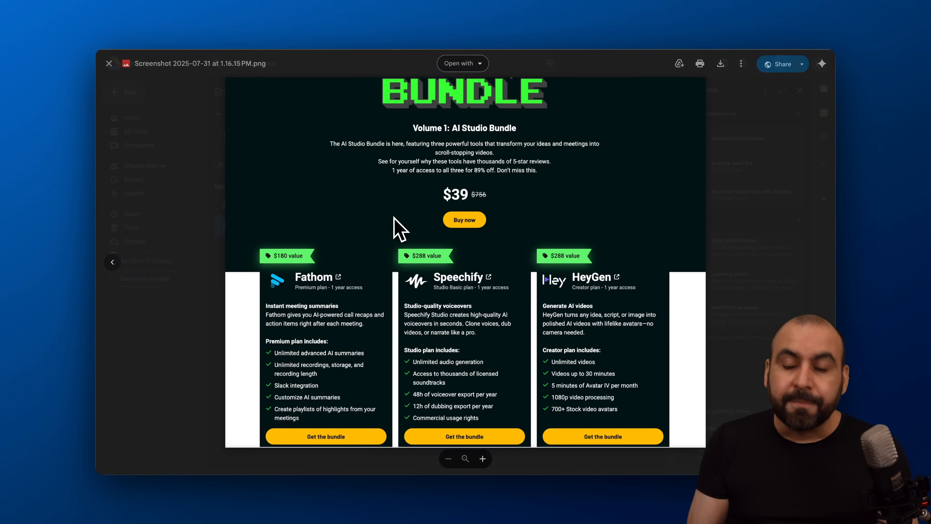